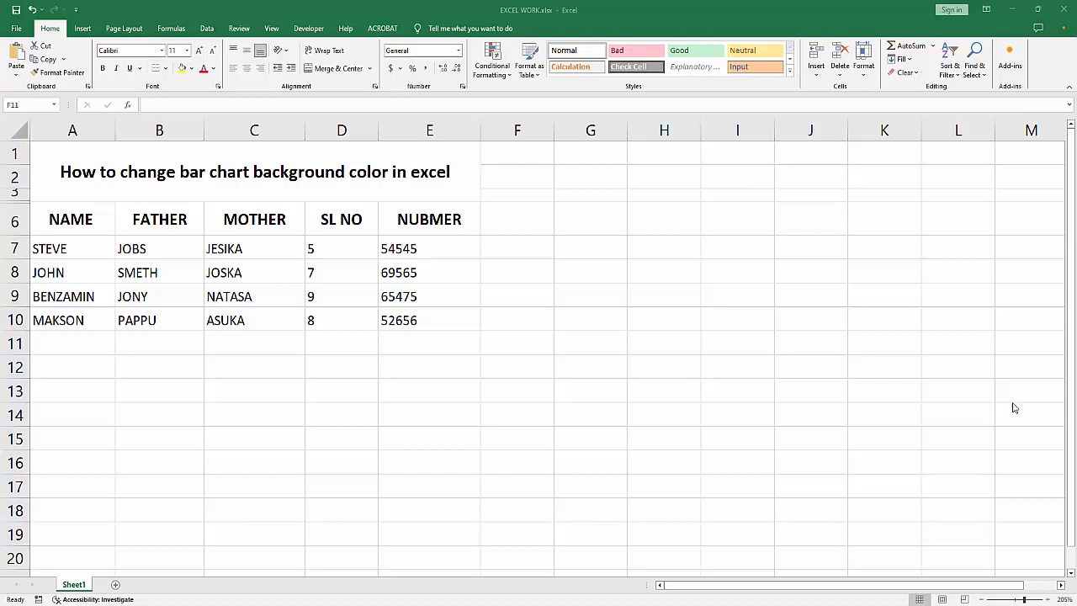
Select the MOTHER, SL NO and NUBMER data in C7:E10 and switch to the Insert ribbon.
left_click(428, 414)
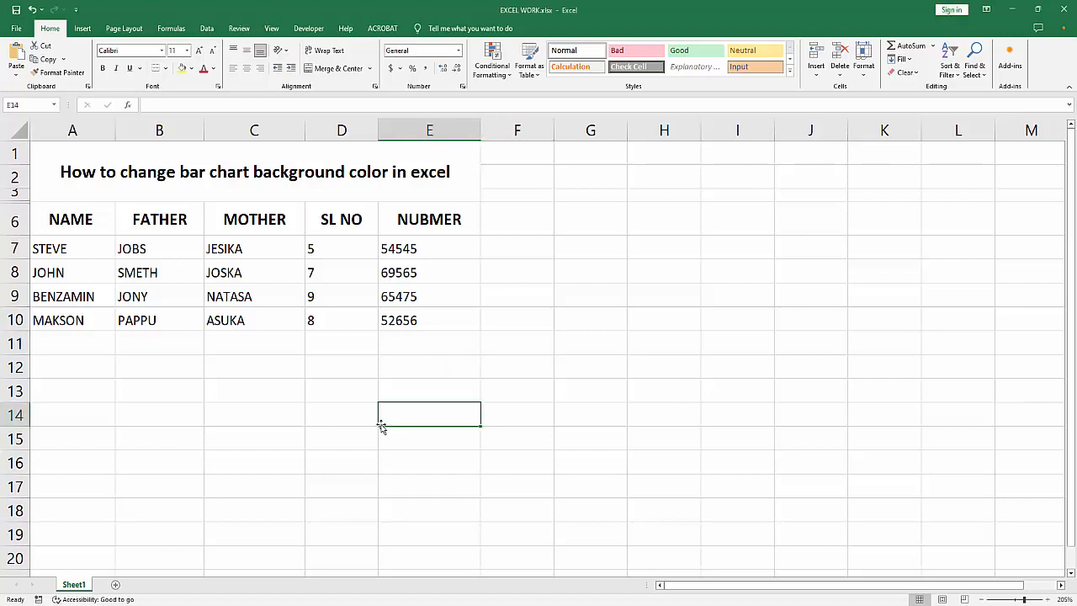
left_click(254, 414)
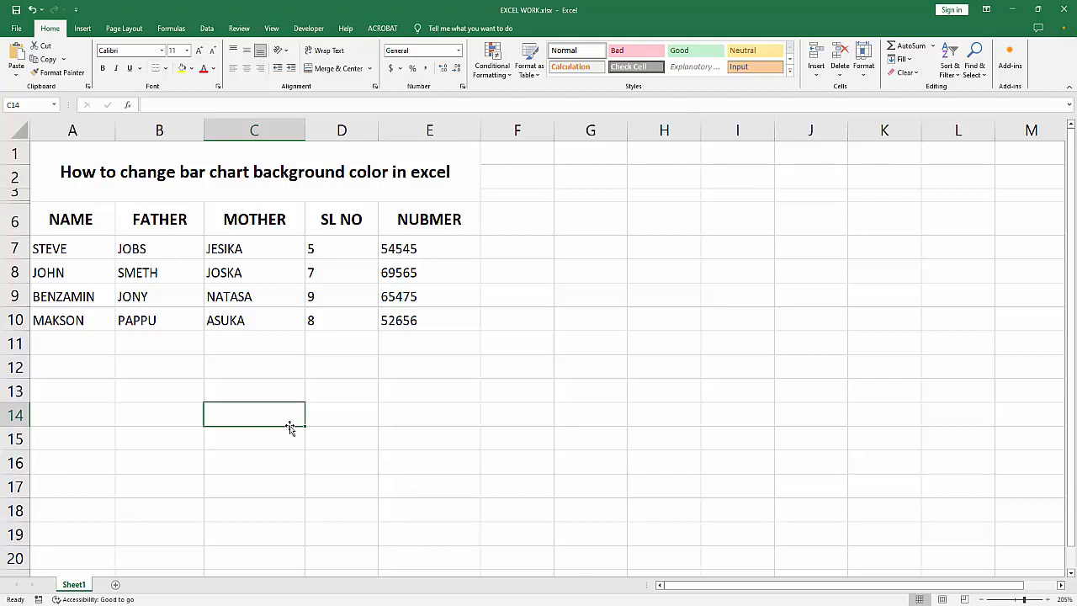
left_click(340, 413)
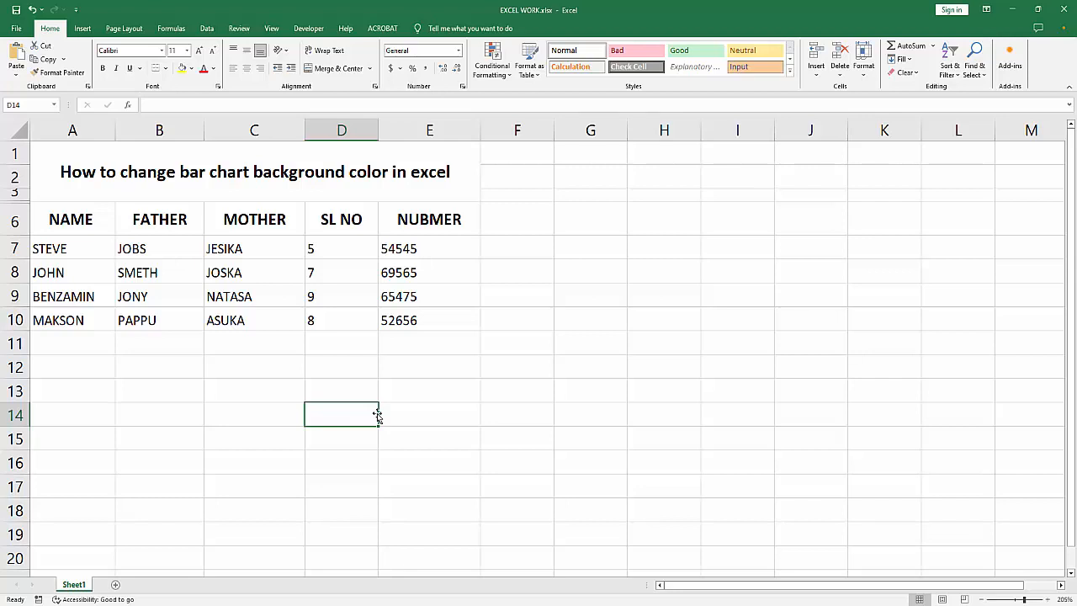
left_click(158, 437)
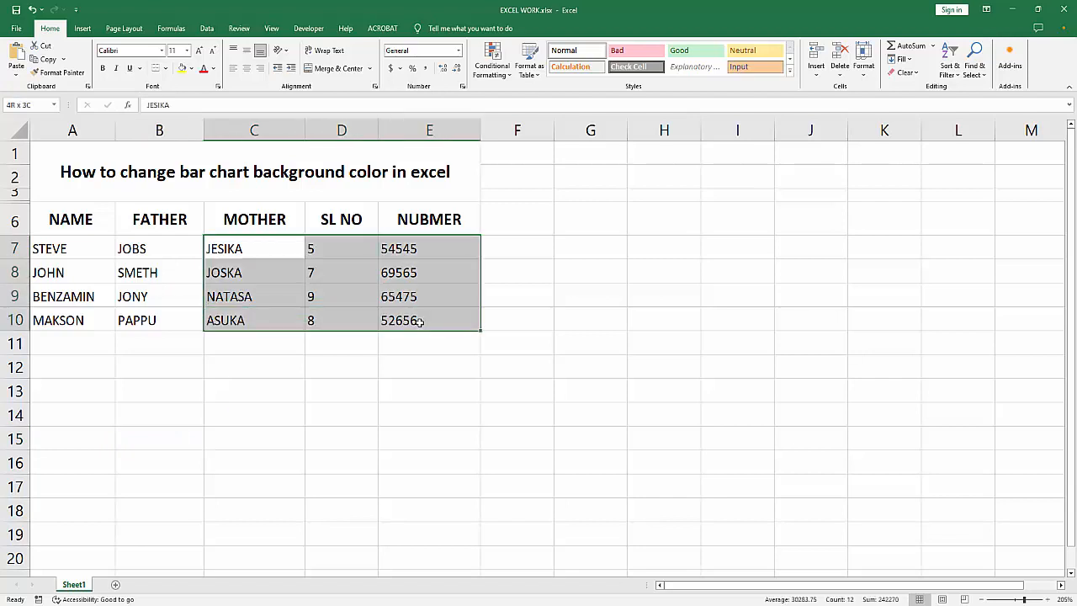
left_click(81, 27)
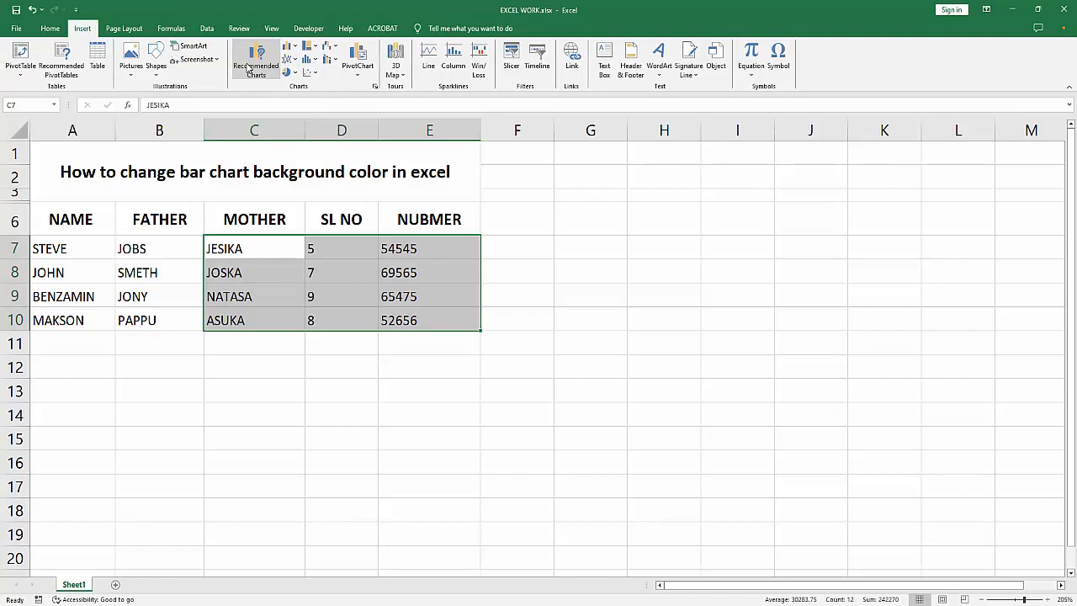
Insert a Clustered Bar chart (second layout) from All Charts > Bar.
left_click(256, 61)
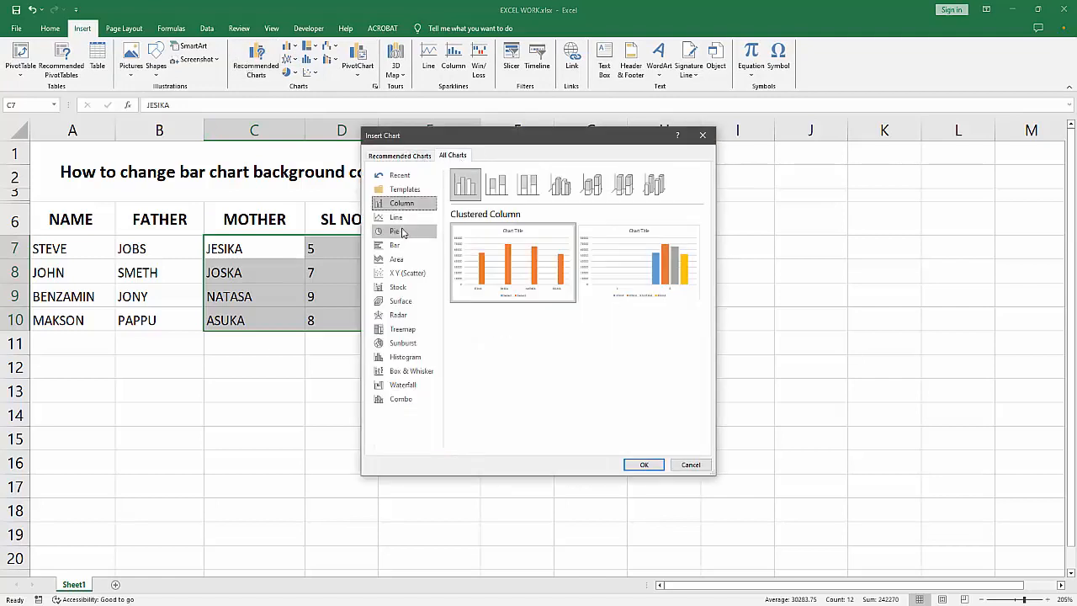
left_click(393, 246)
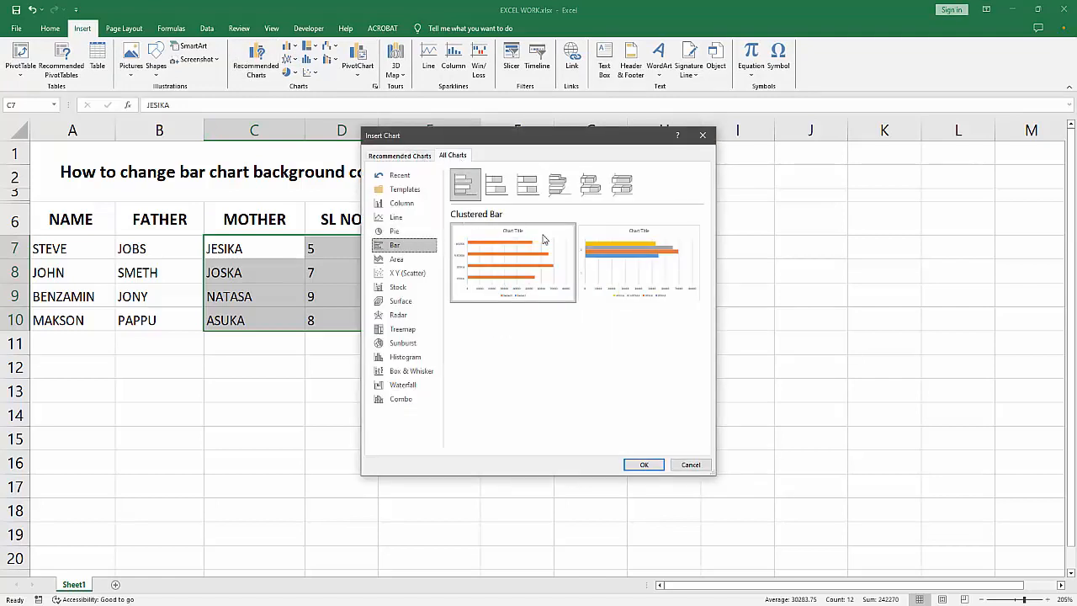
left_click(495, 183)
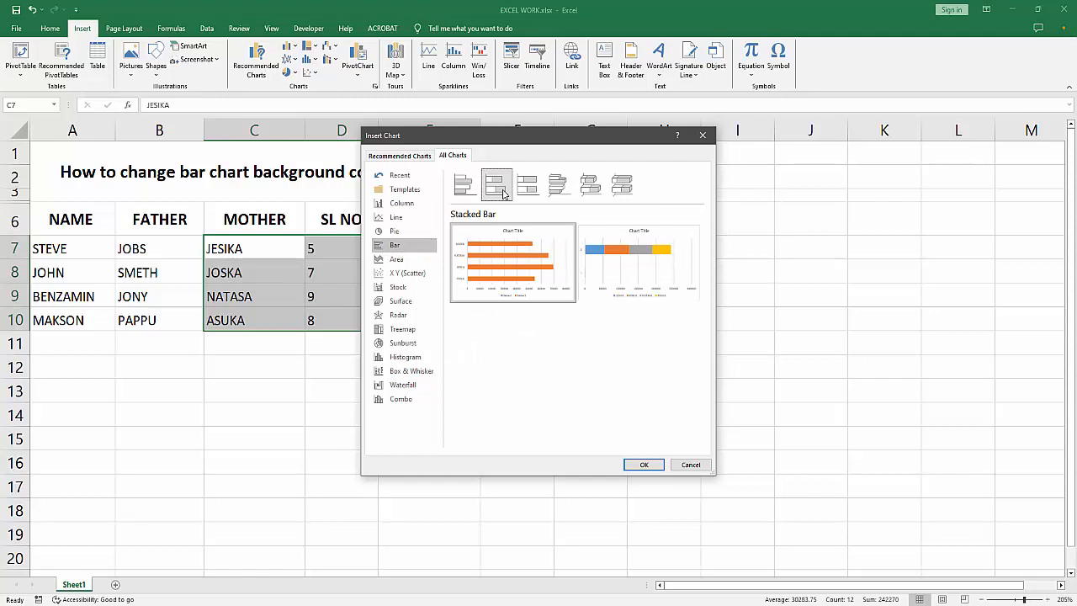
left_click(464, 184)
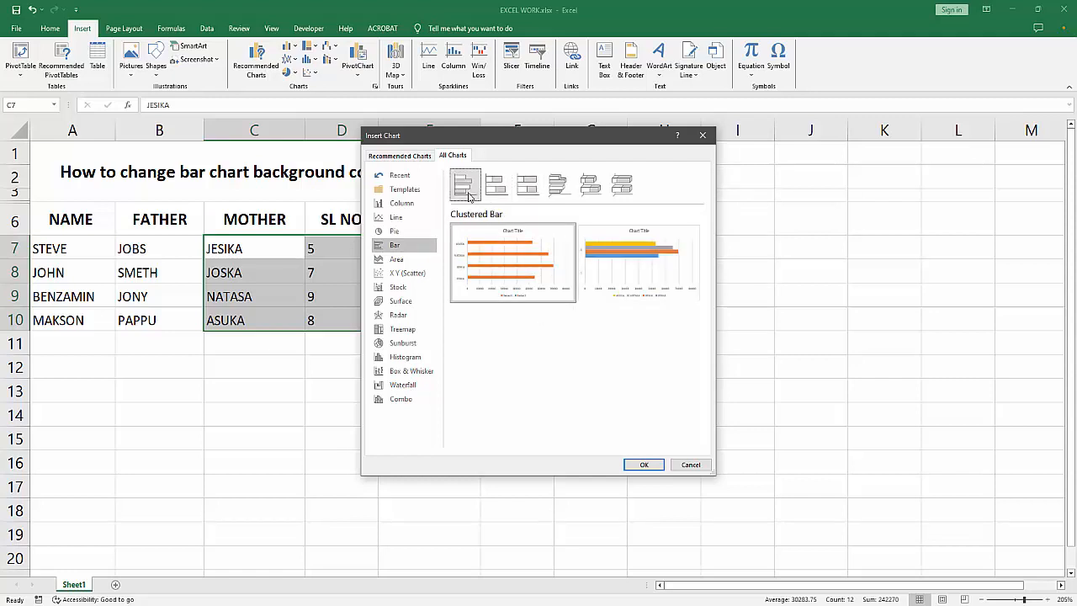
left_click(640, 262)
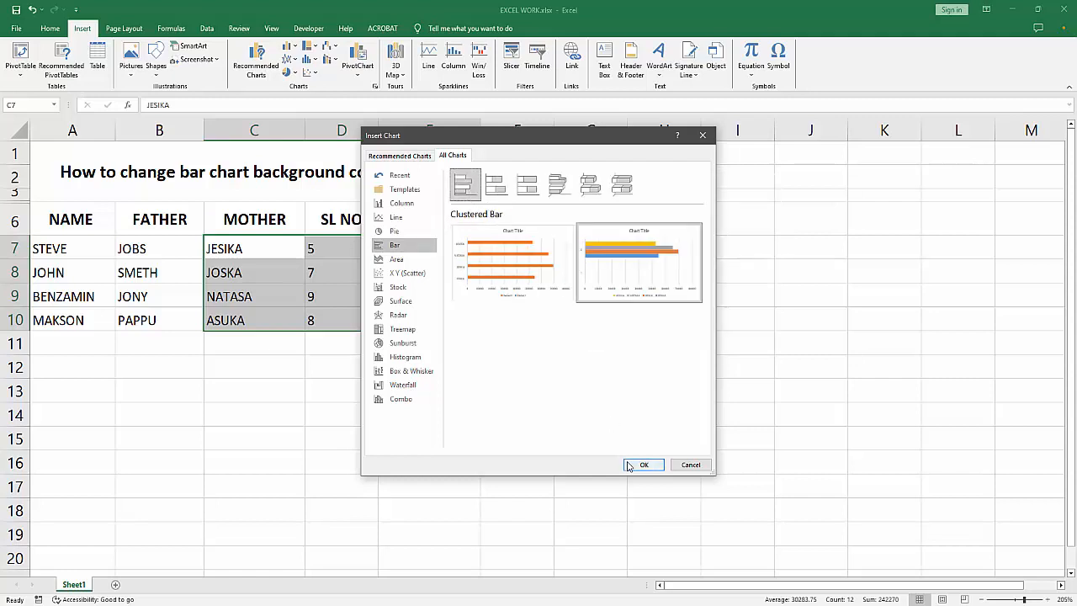
left_click(643, 464)
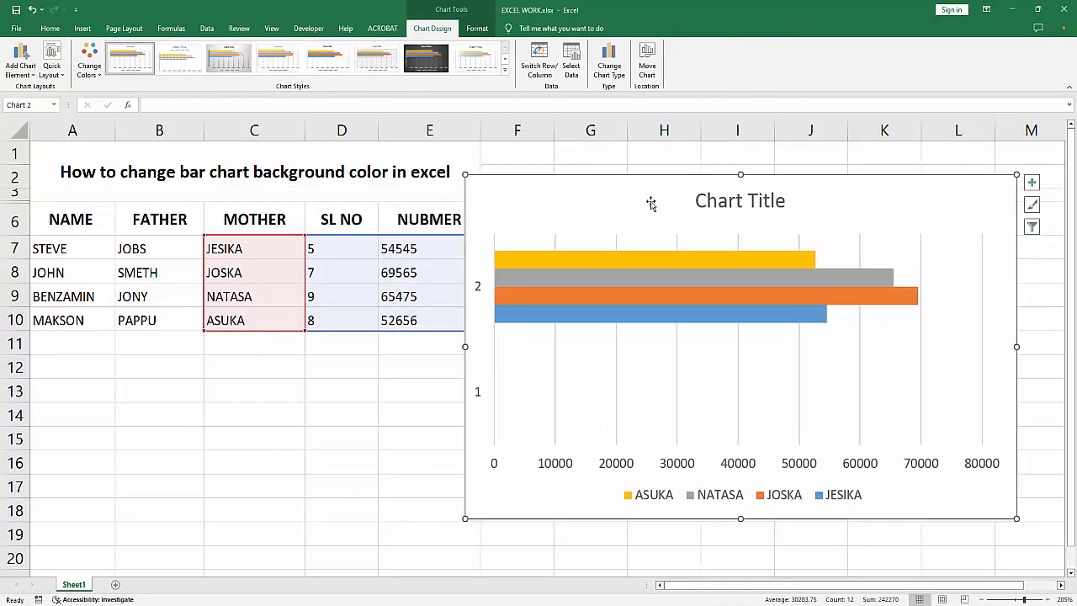
Replace the default chart title with 'BAR CHART'.
left_click(740, 200)
type("BAR CHART")
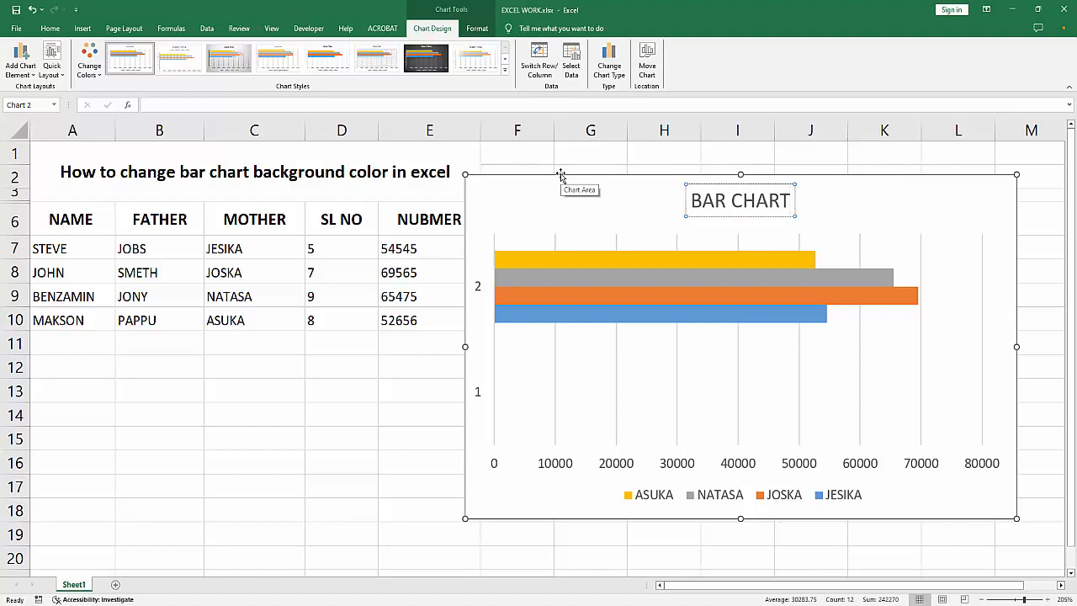
Bring up Format Chart Area for the chart and expand its Fill section.
right_click(559, 177)
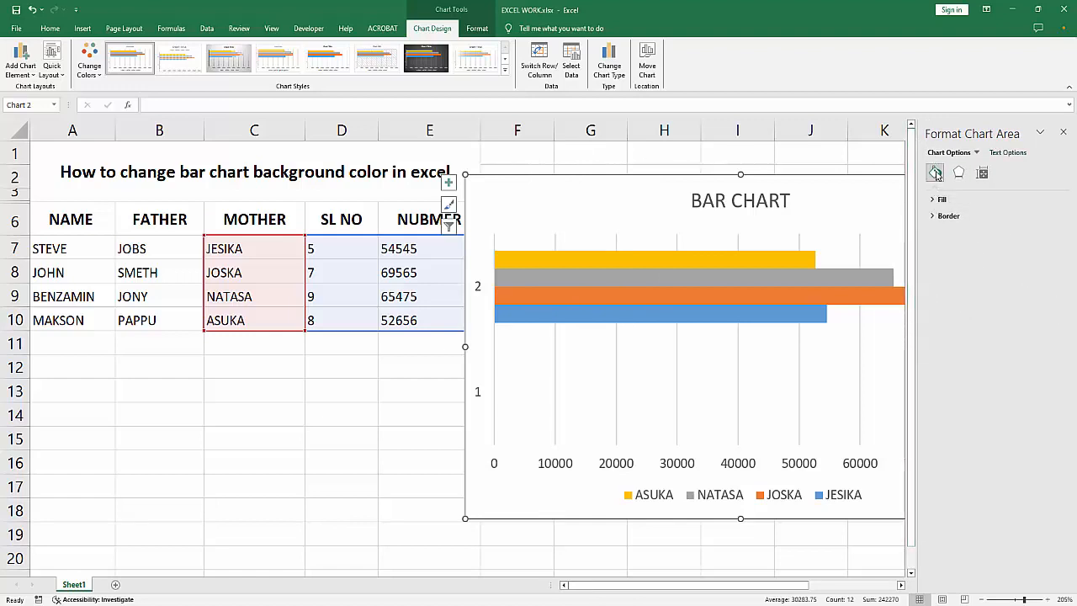
left_click(933, 198)
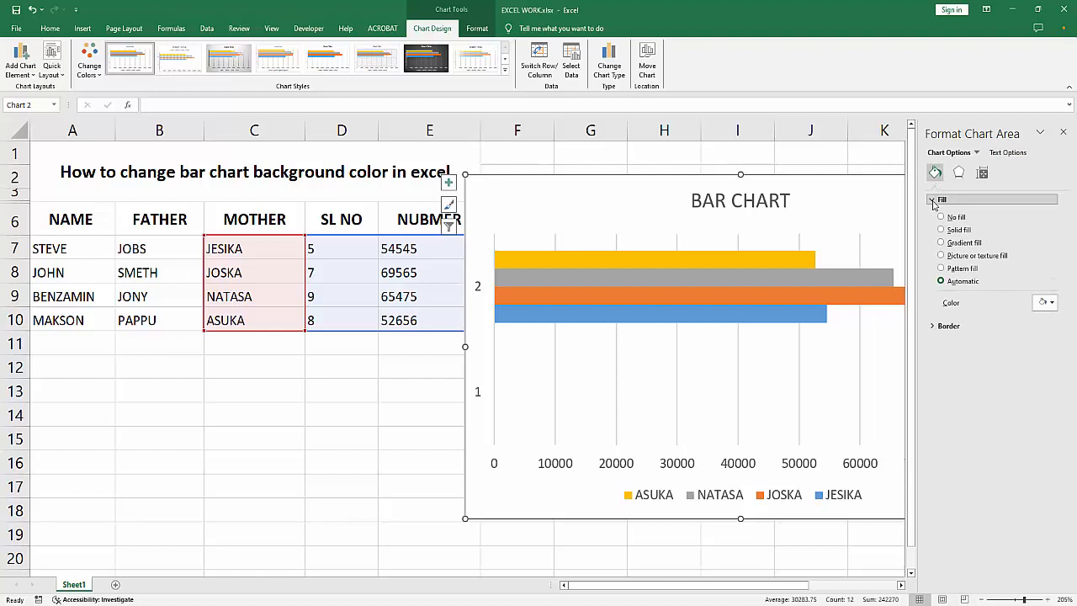
Apply a solid grayish-blue fill to the chart area and move the chart left beside the table.
left_click(940, 229)
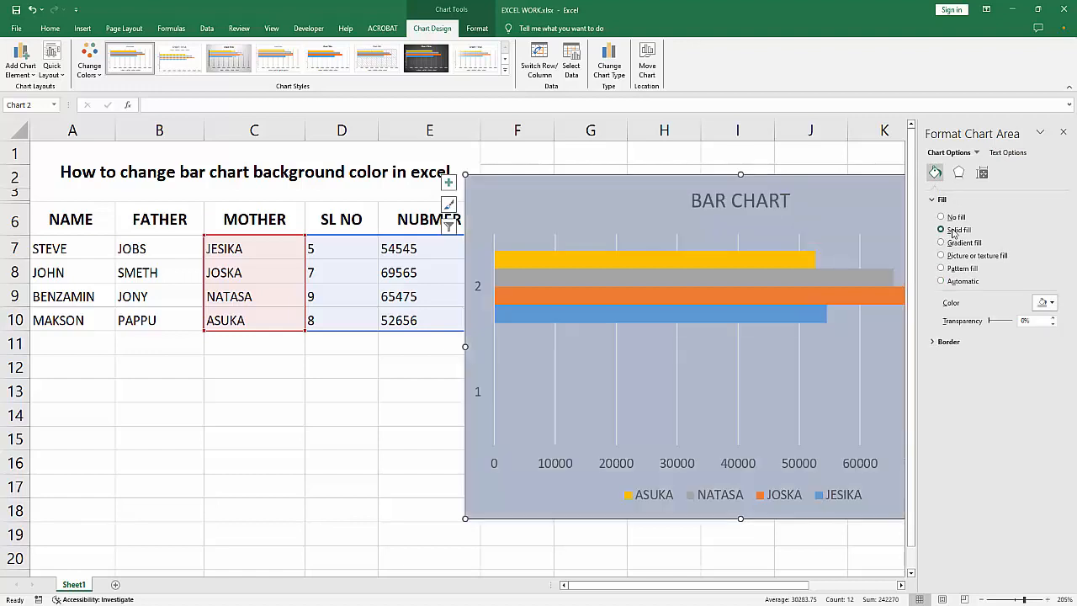
mouse_move(962, 259)
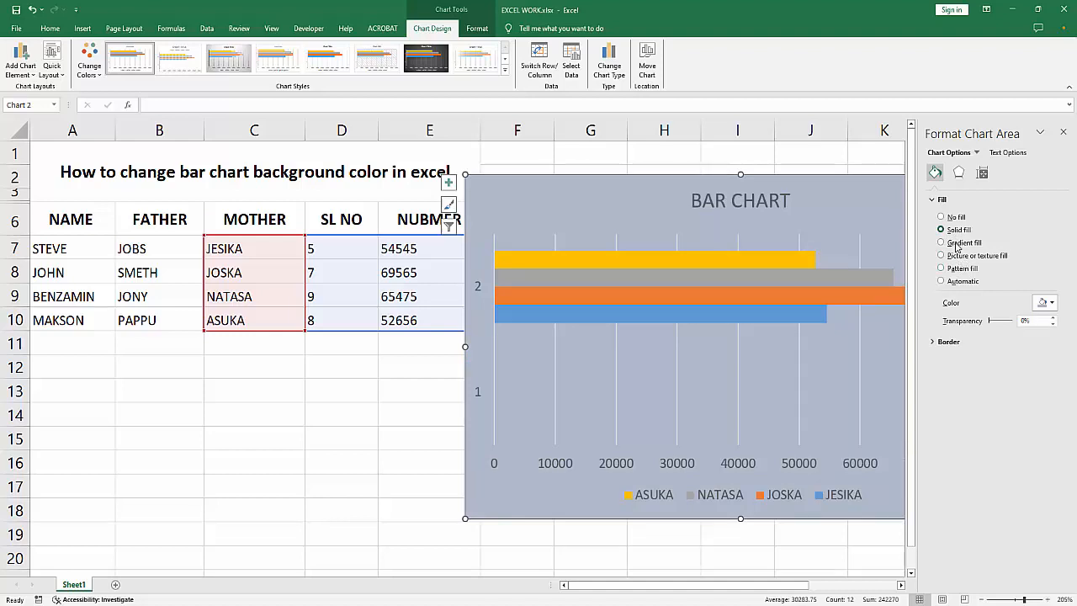
left_click(1050, 303)
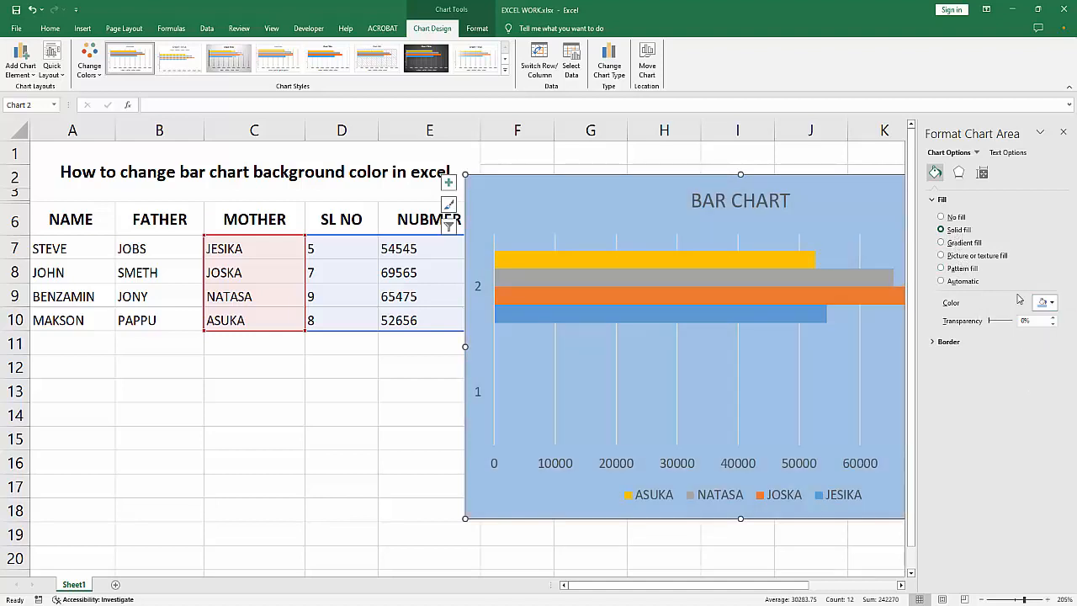
left_click(1053, 302)
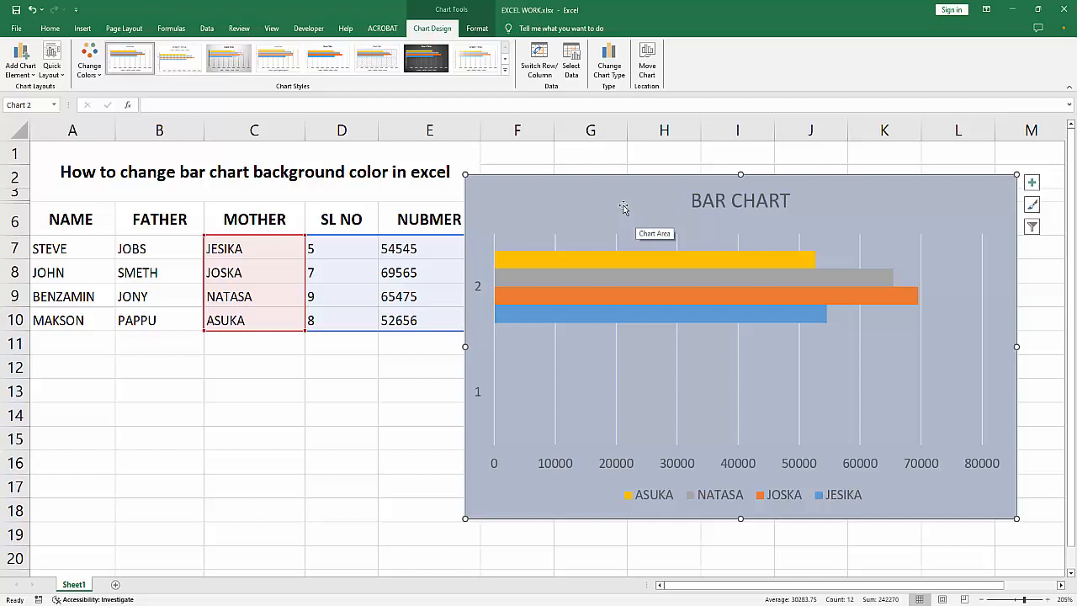
left_click_drag(740, 345, 659, 356)
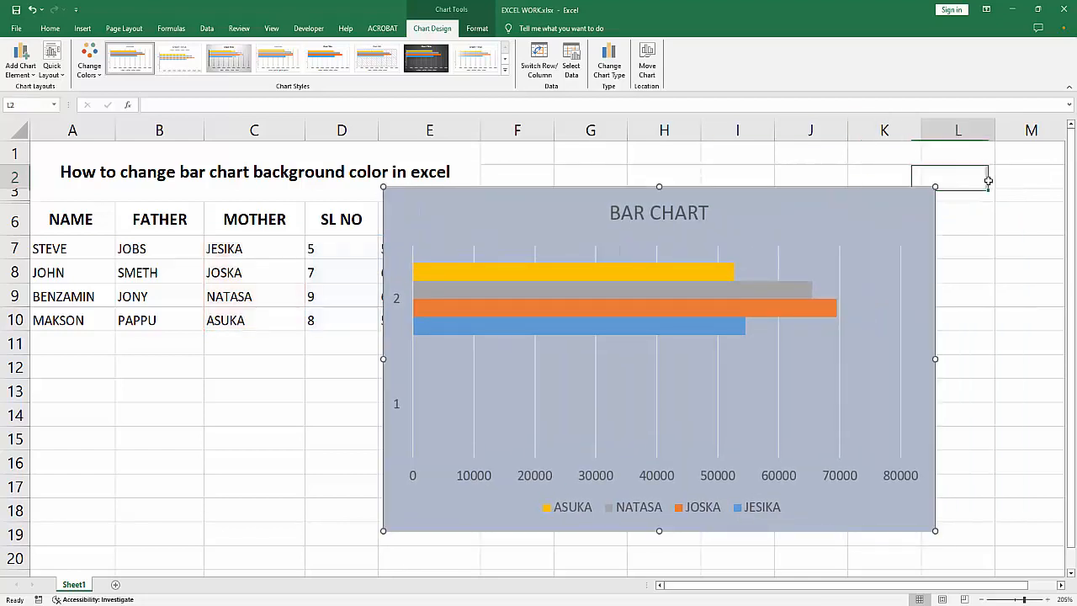
left_click(957, 177)
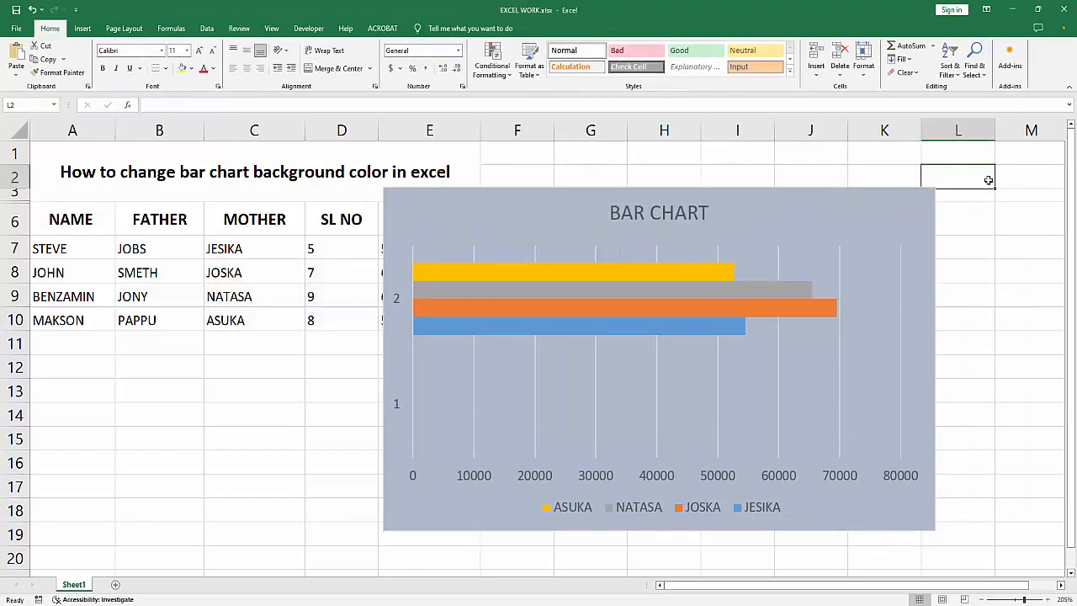